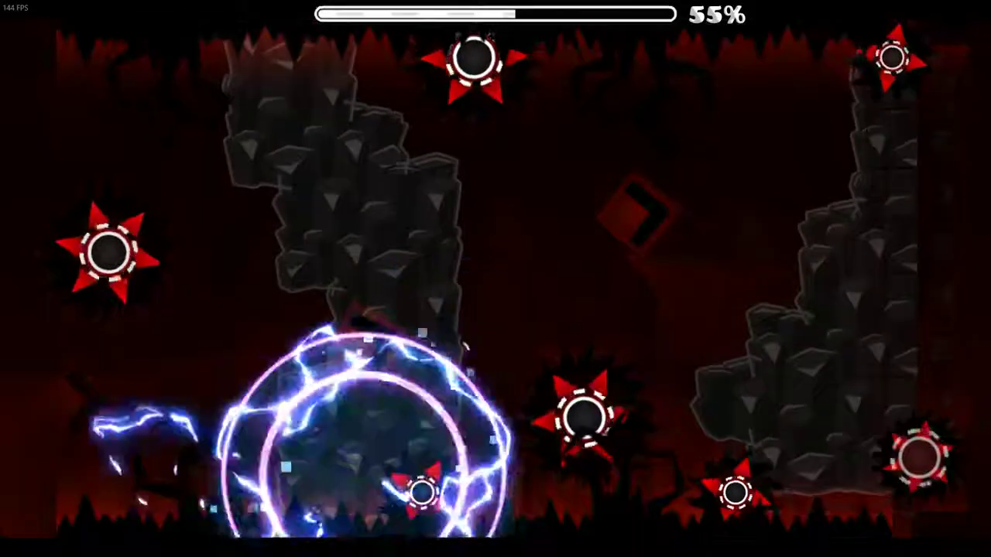
Beat SCREAM by DanZmeN to 100%, then return to its level info page
{"action": "key", "text": "space"}
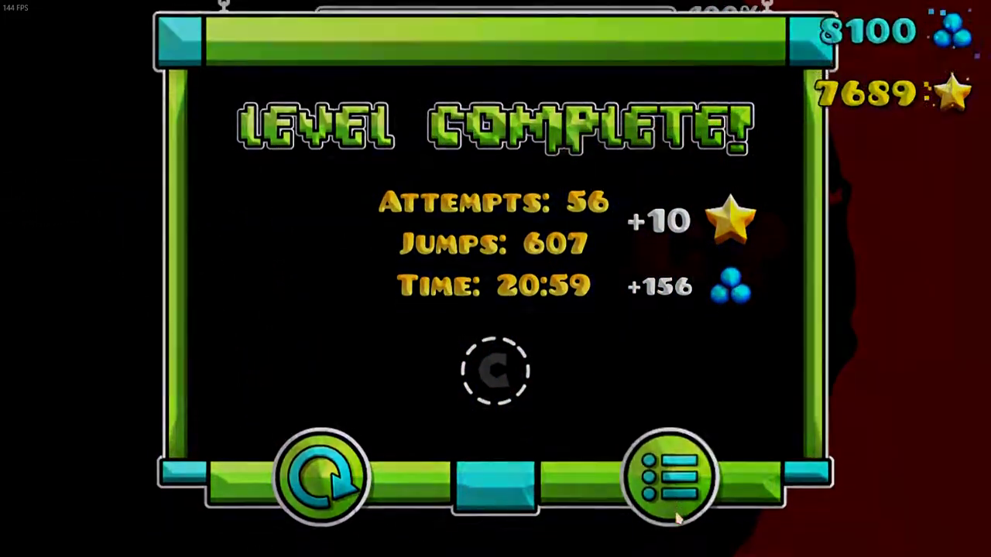
{"action": "left_click", "coordinate": [672, 476]}
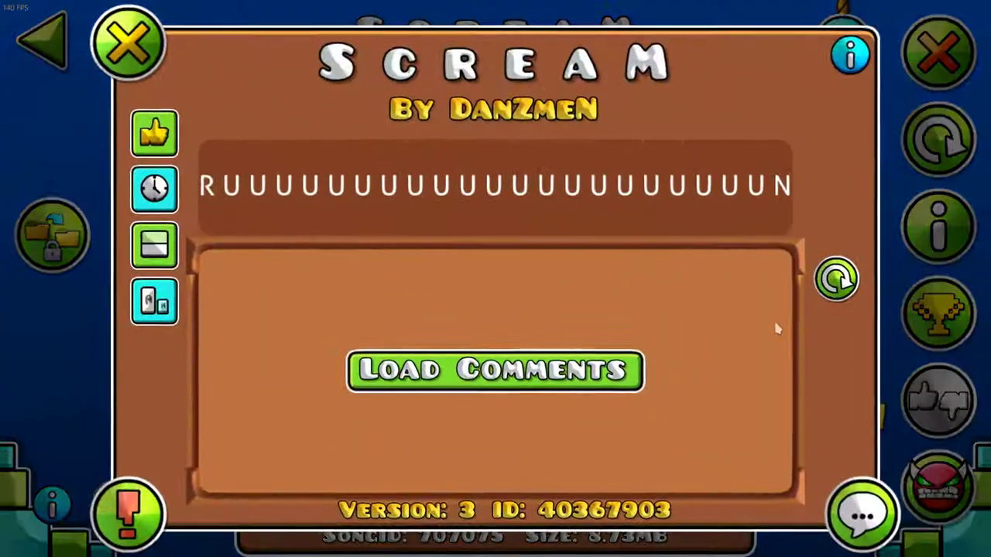